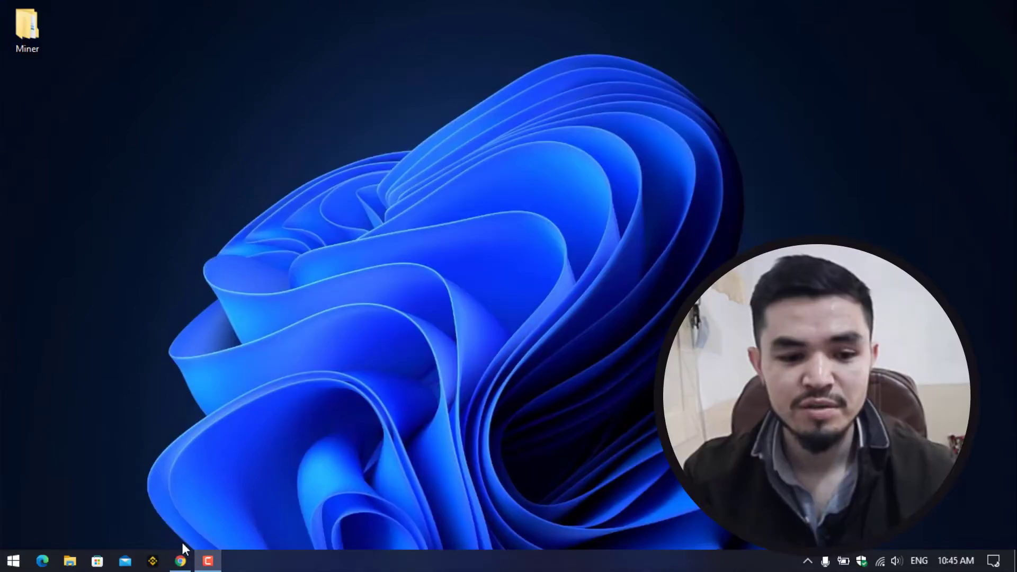
Step: Bring up Chrome and scroll unMineable's supported-coins page to VeChain (VET)
{"action": "left_click", "coordinate": [182, 560]}
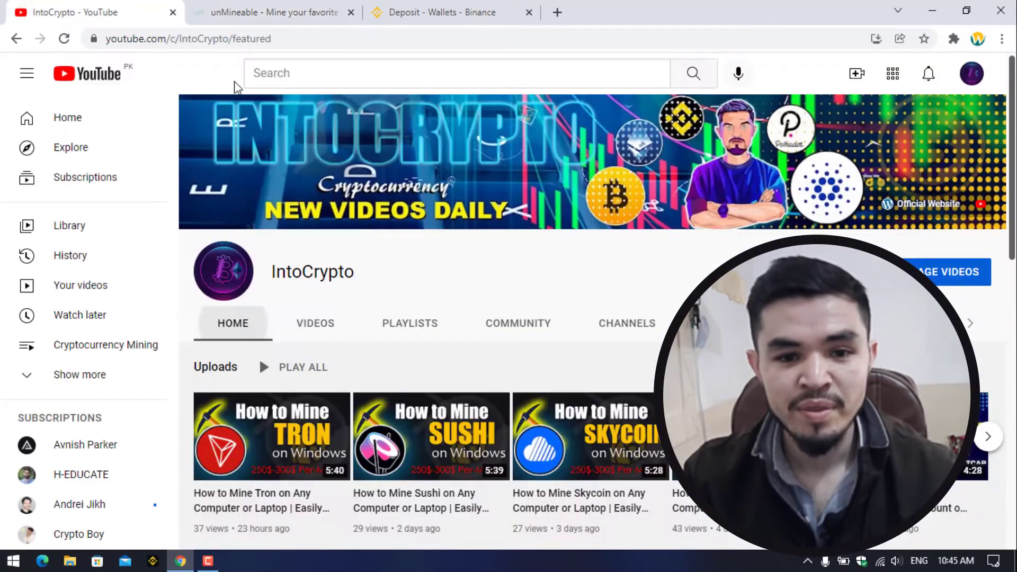
{"action": "mouse_move", "coordinate": [438, 268]}
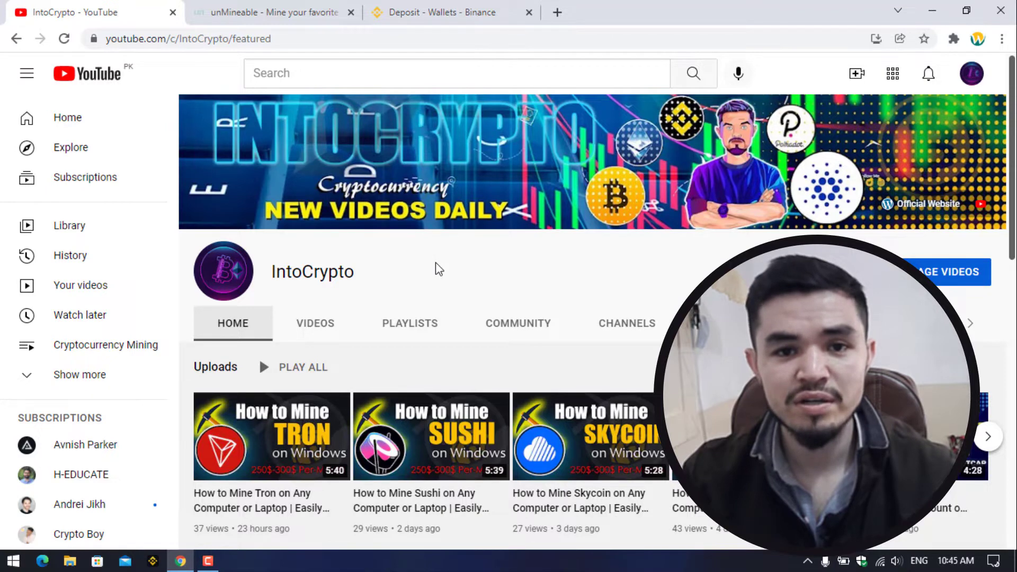
{"action": "left_click", "coordinate": [267, 13]}
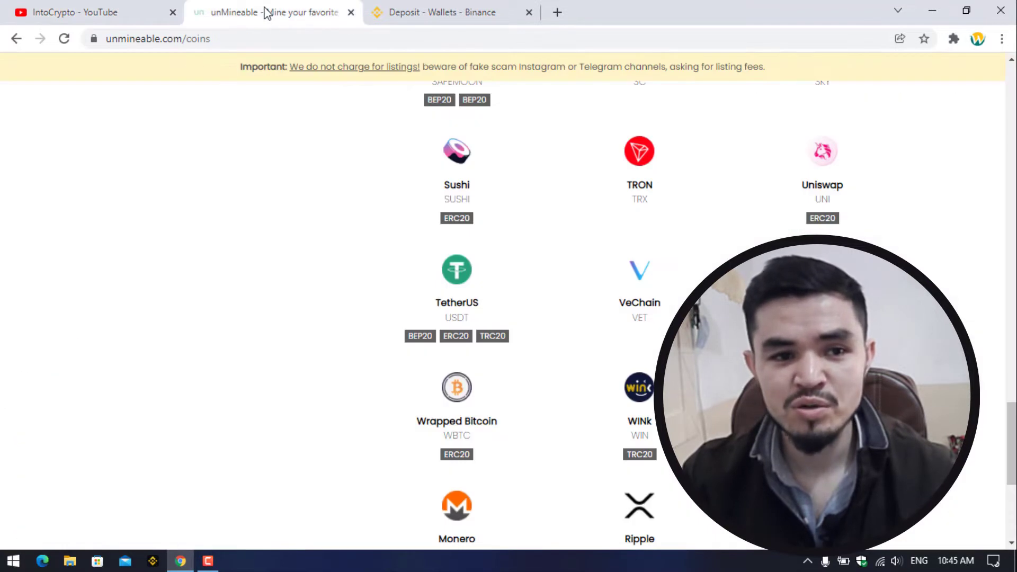
{"action": "scroll", "scroll_direction": "down", "scroll_amount": 3}
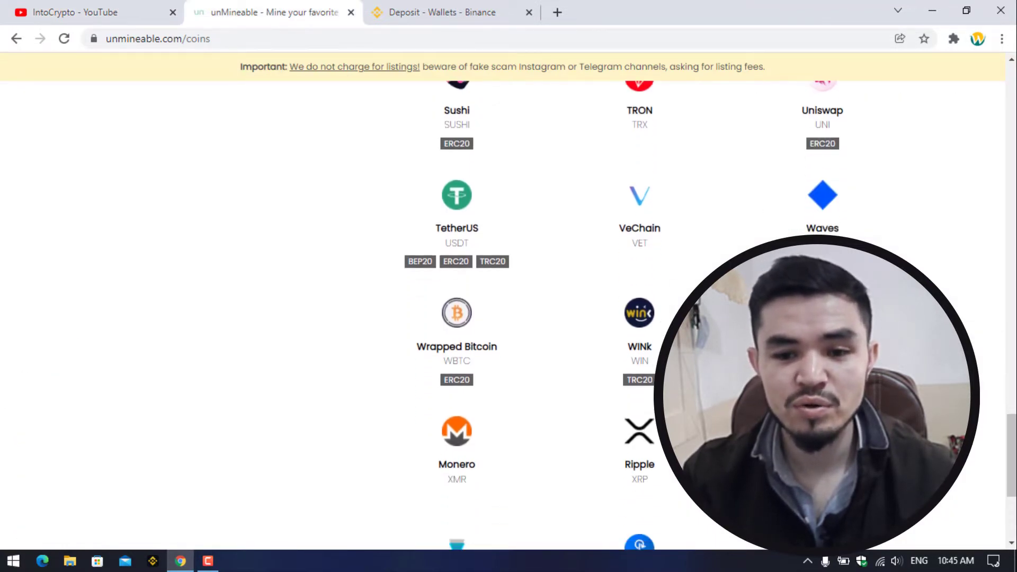
{"action": "mouse_move", "coordinate": [642, 236]}
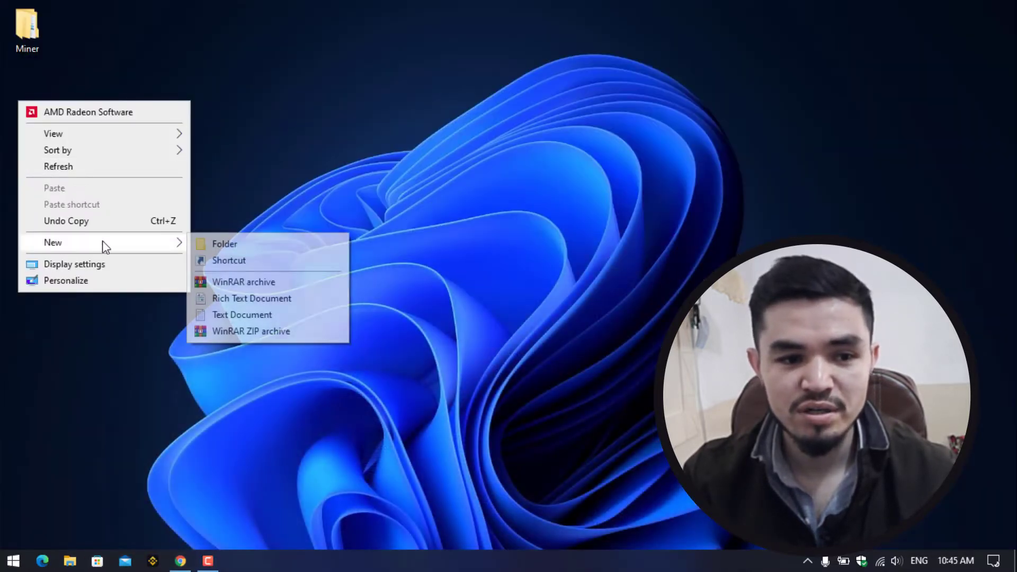
Step: Create a new folder on the desktop for the miner
{"action": "left_click", "coordinate": [225, 244]}
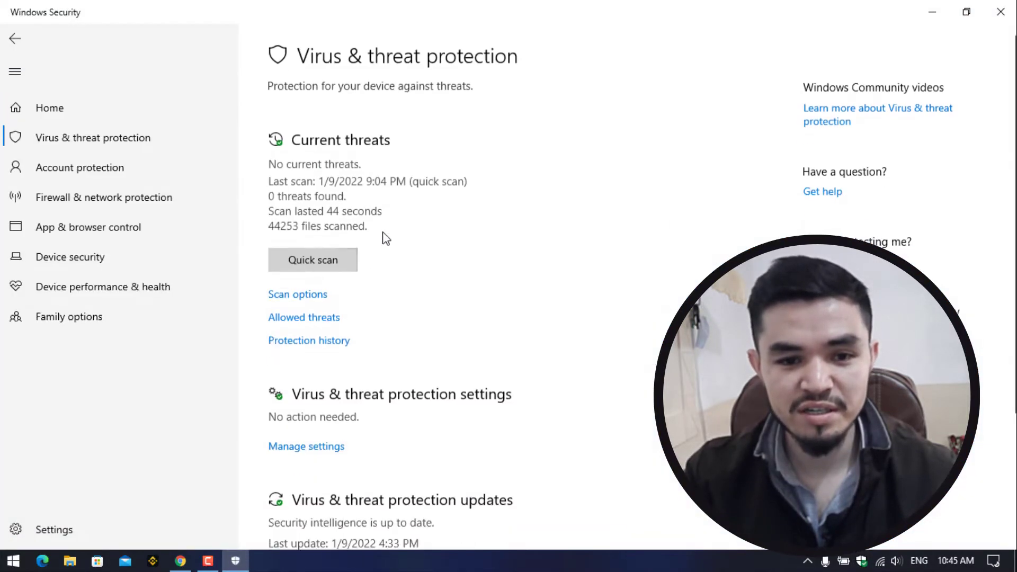
Step: Add the desktop VET folder as an antivirus exclusion and close Windows Security
{"action": "left_click", "coordinate": [306, 446]}
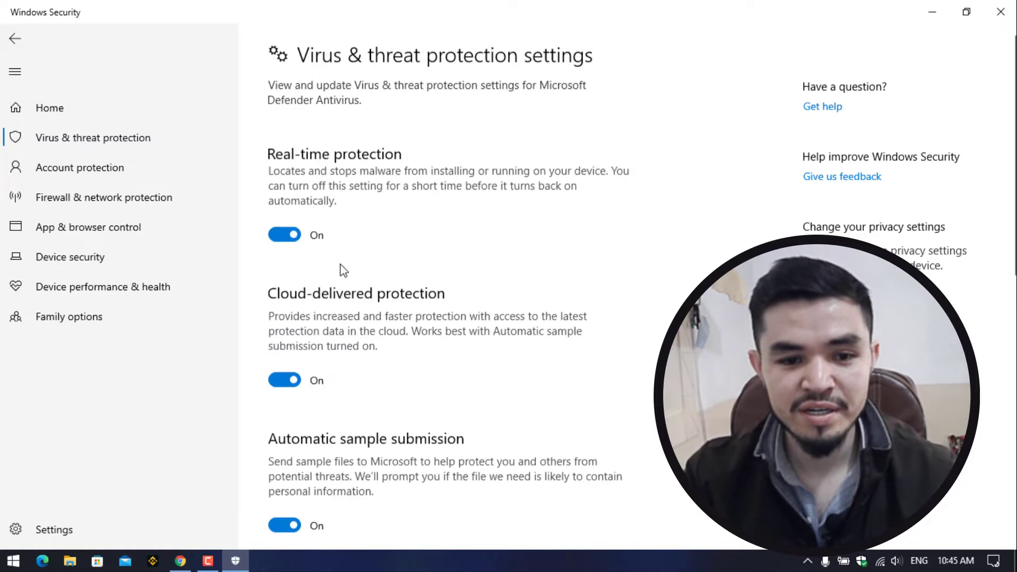
{"action": "scroll", "scroll_direction": "down", "scroll_amount": 3}
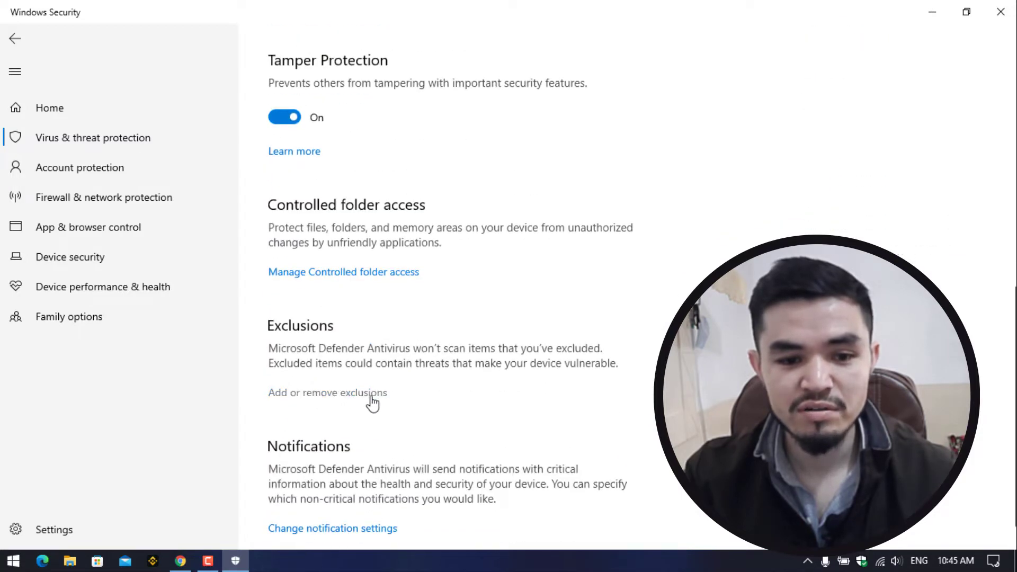
{"action": "left_click", "coordinate": [327, 393]}
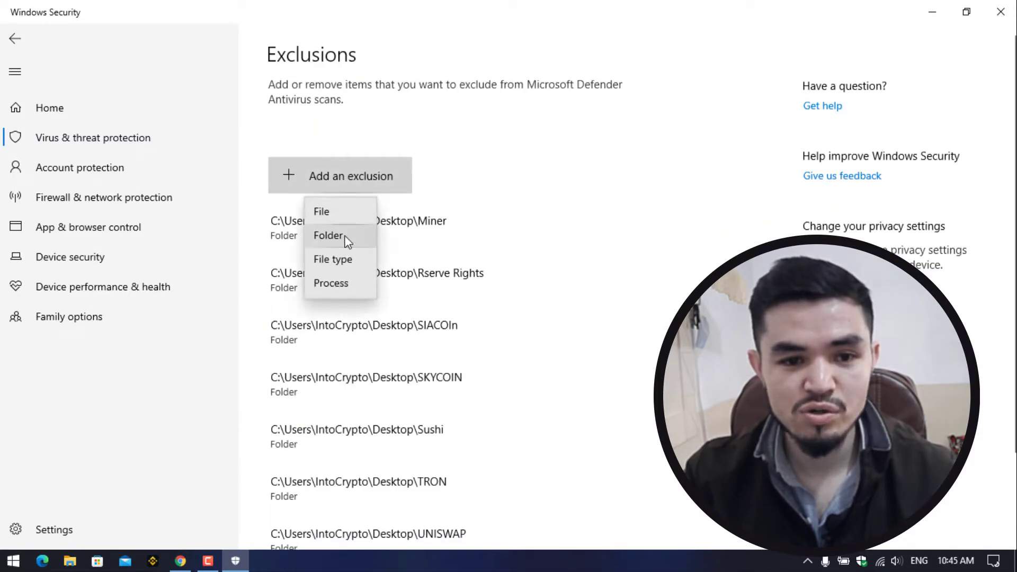
{"action": "left_click", "coordinate": [328, 235]}
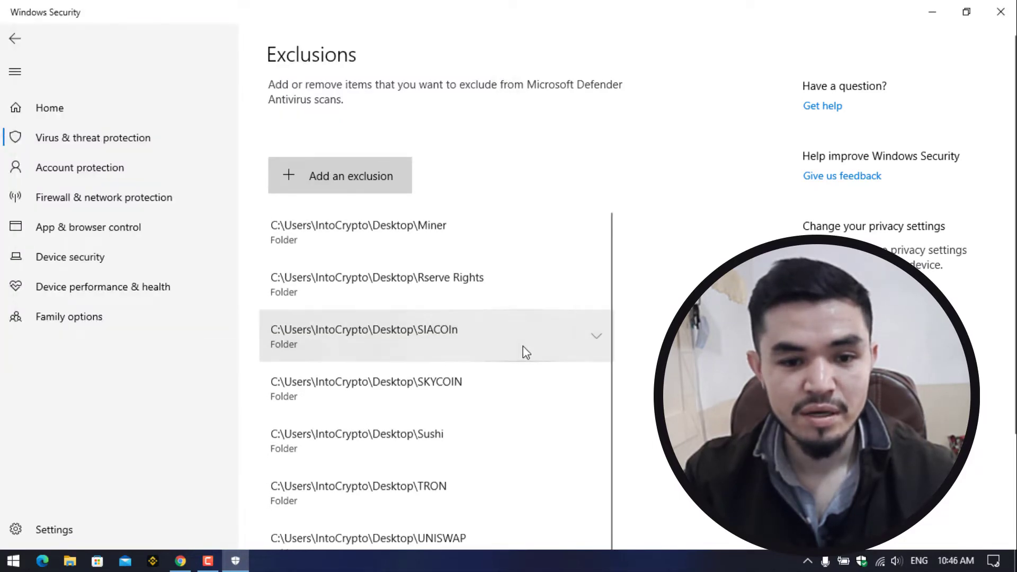
{"action": "scroll", "scroll_direction": "down", "scroll_amount": 3}
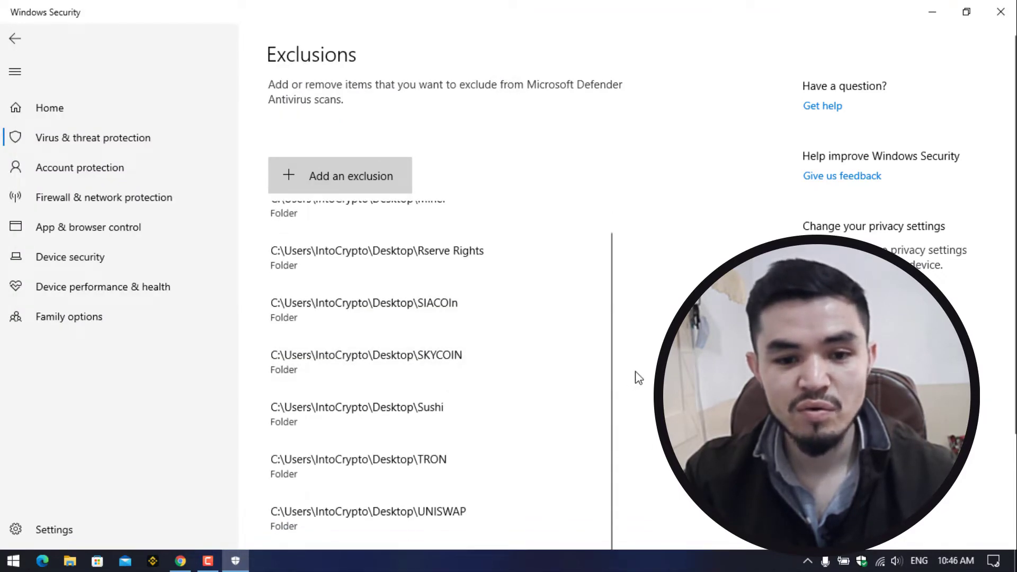
{"action": "scroll", "scroll_direction": "down", "scroll_amount": 3}
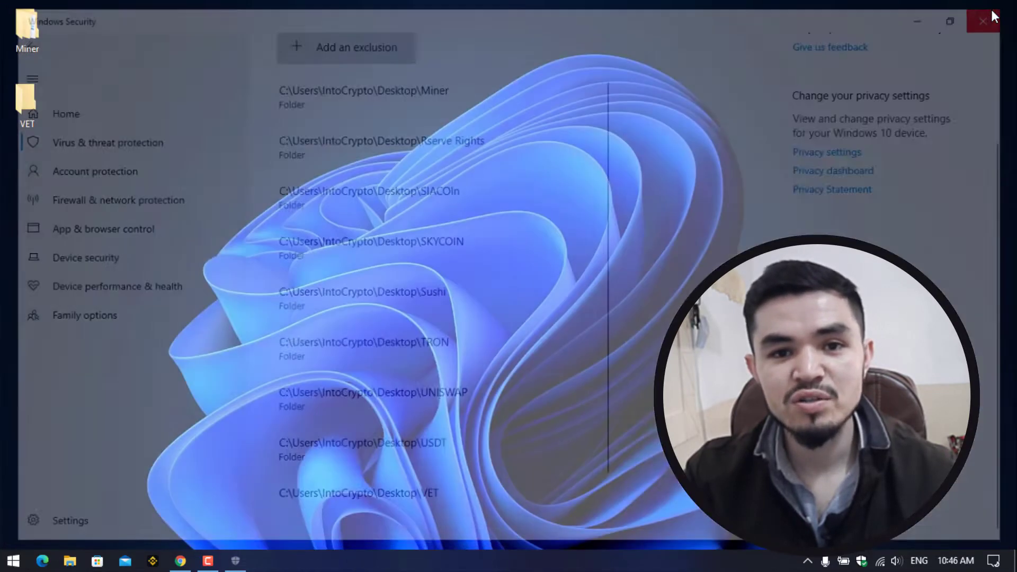
{"action": "left_click", "coordinate": [980, 20]}
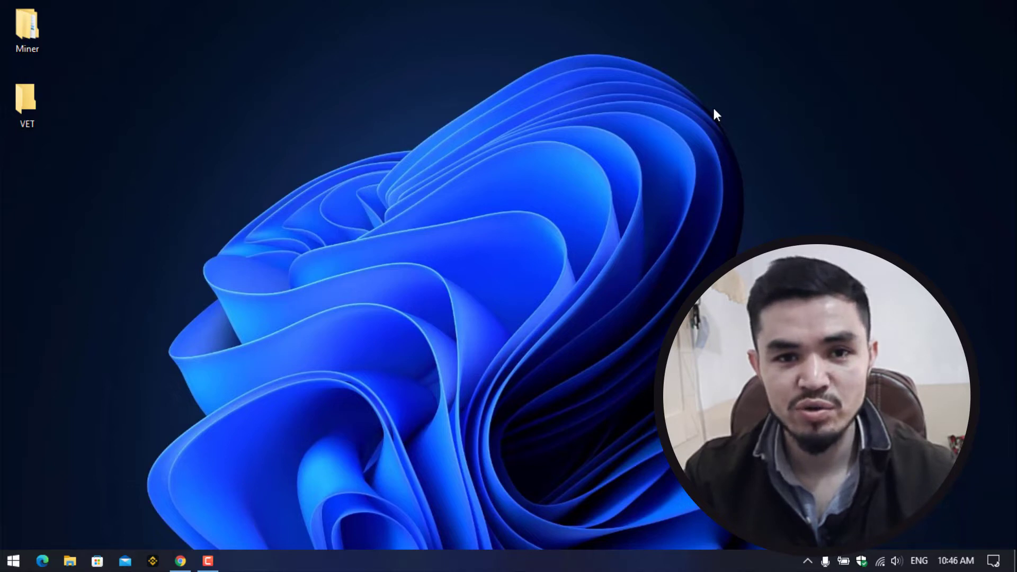
{"action": "mouse_move", "coordinate": [192, 571]}
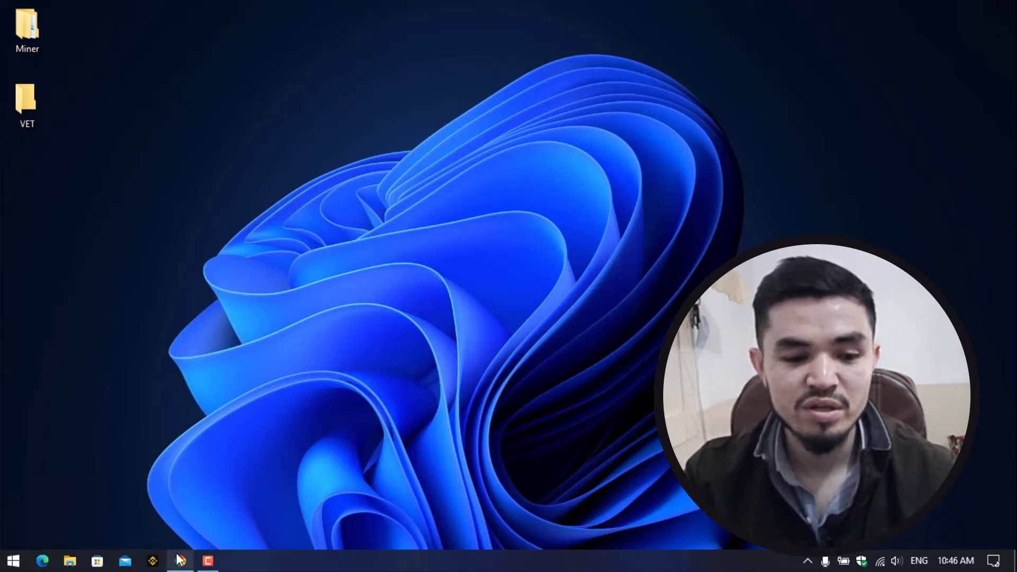
Step: Download the unMineable v1.1.0-beta-mfi miner zip via IDM into Desktop\VET
{"action": "left_click", "coordinate": [184, 560]}
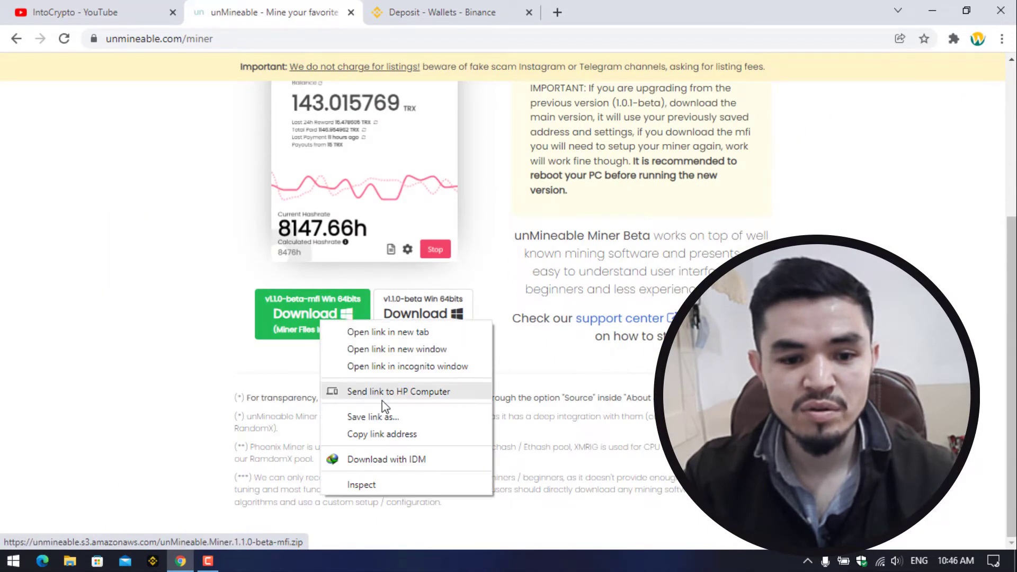
{"action": "mouse_move", "coordinate": [400, 464]}
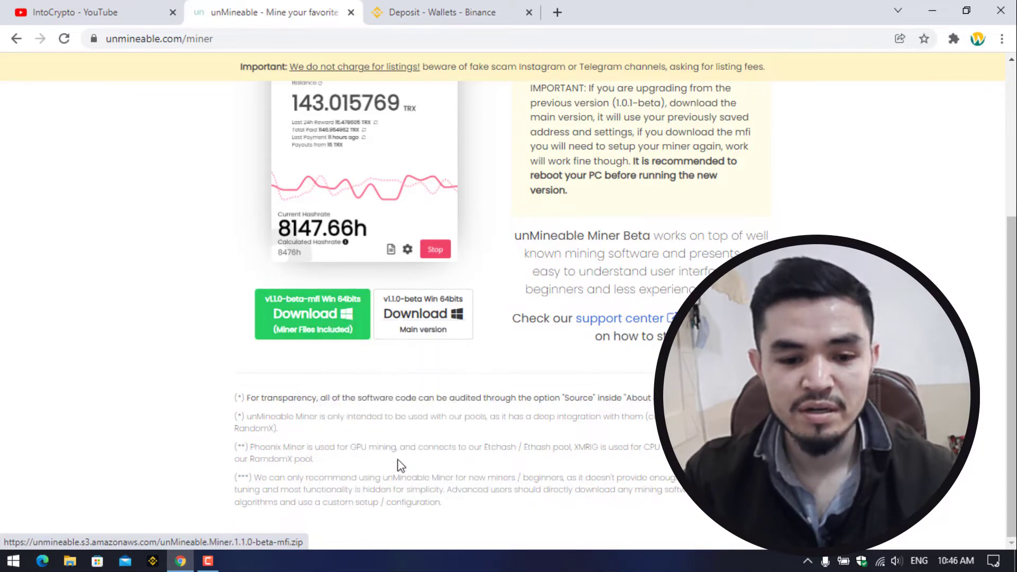
{"action": "left_click", "coordinate": [312, 313]}
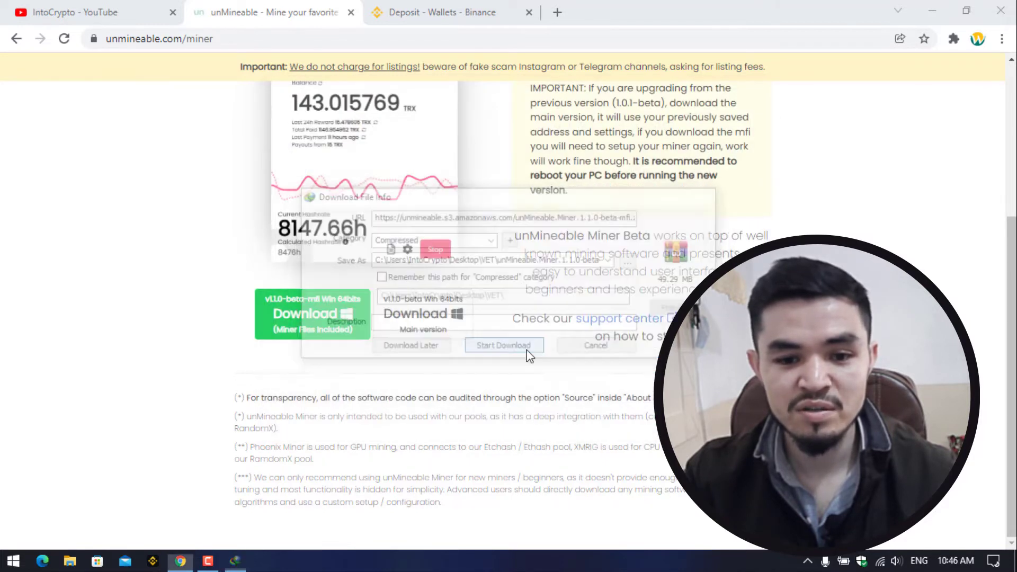
{"action": "left_click", "coordinate": [504, 345]}
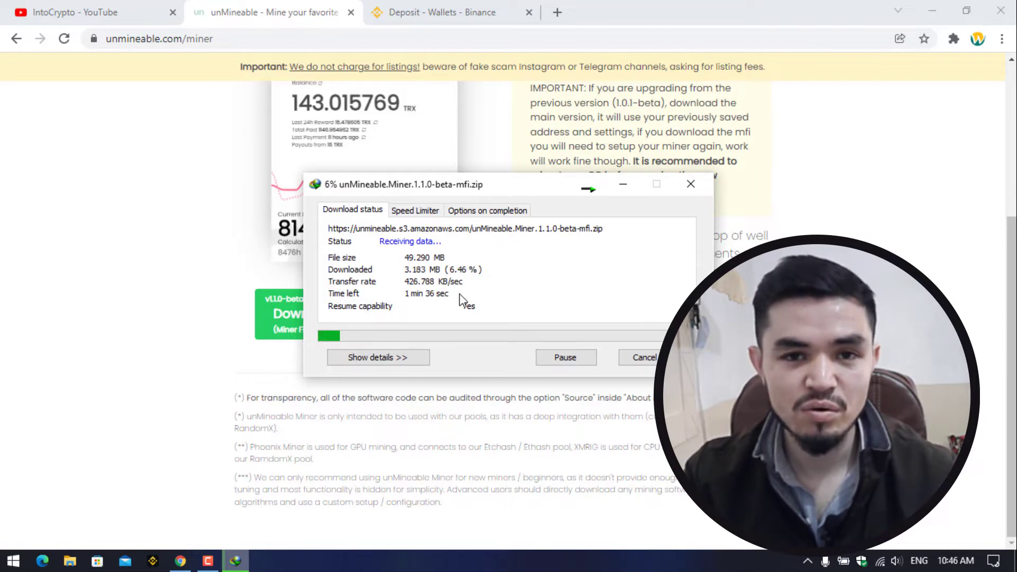
{"action": "mouse_move", "coordinate": [726, 217]}
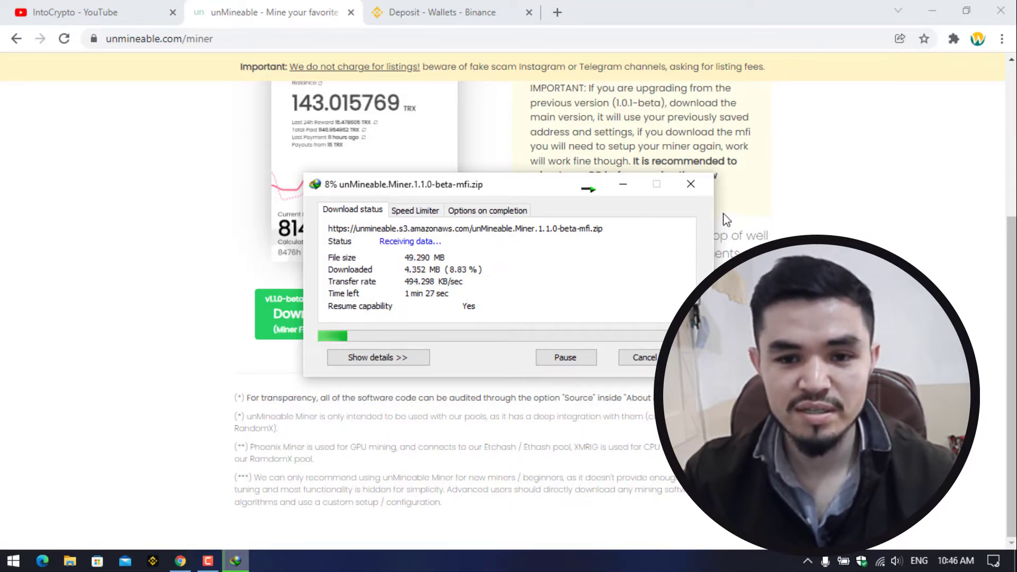
{"action": "left_click", "coordinate": [690, 184]}
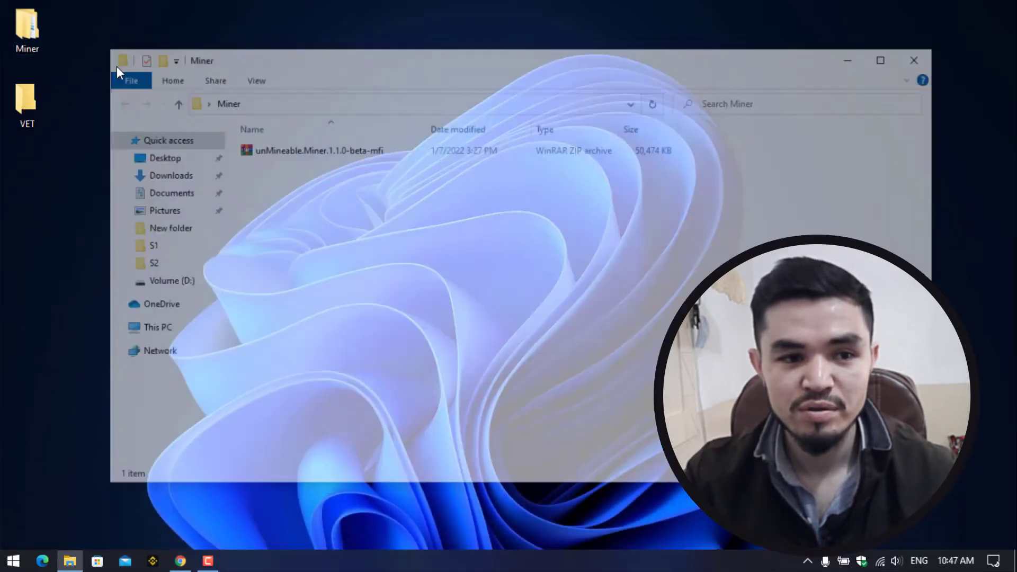
Step: Extract the miner archive in the VET folder and run the unMineable Miner application
{"action": "right_click", "coordinate": [314, 150]}
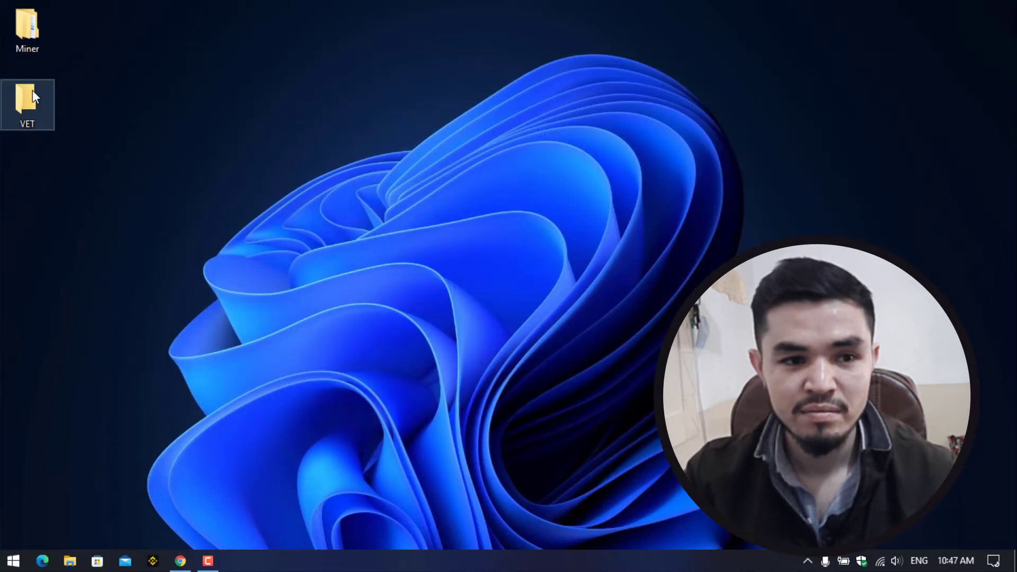
{"action": "double_click", "coordinate": [26, 100]}
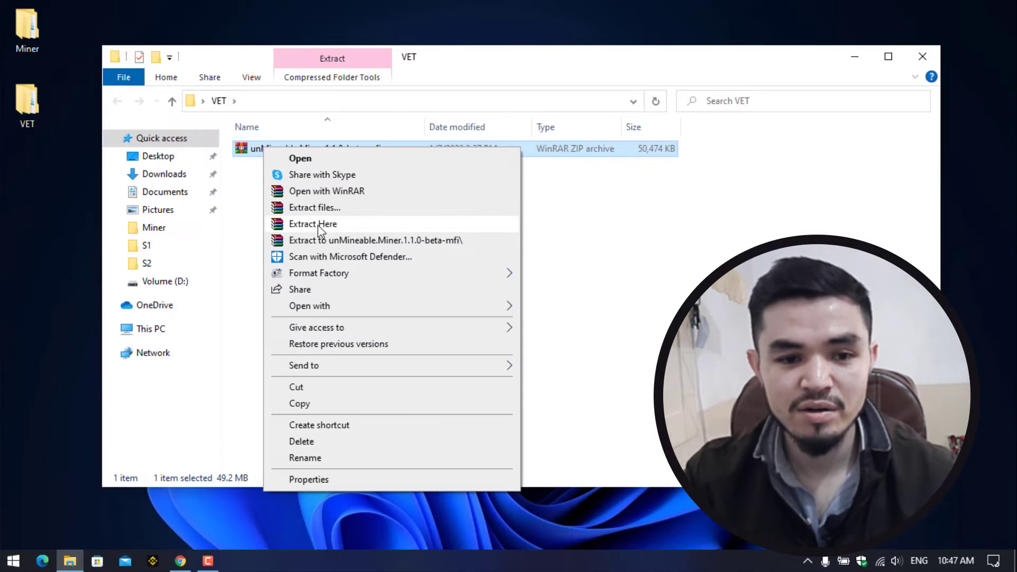
{"action": "left_click", "coordinate": [312, 223]}
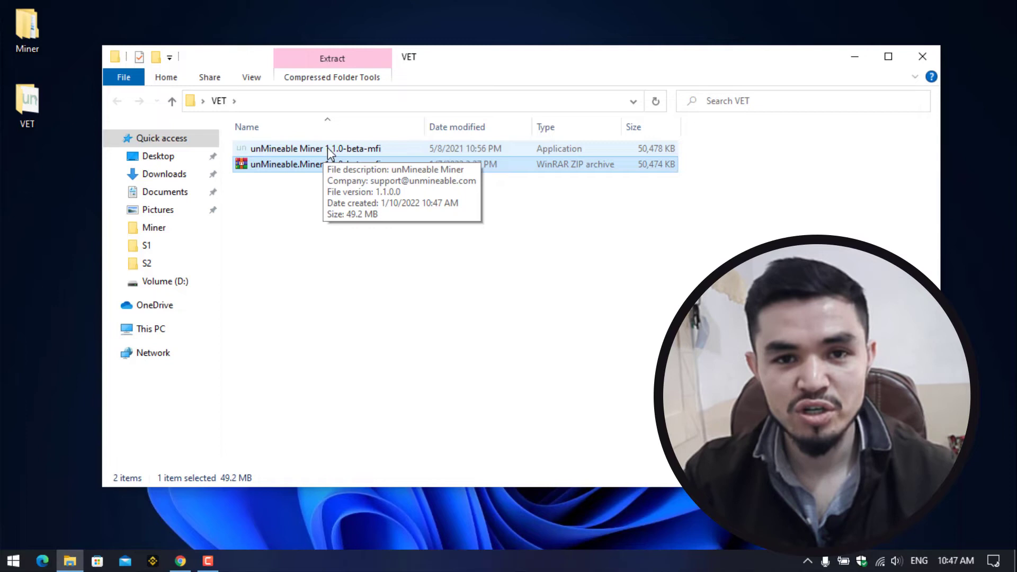
{"action": "left_click", "coordinate": [921, 56]}
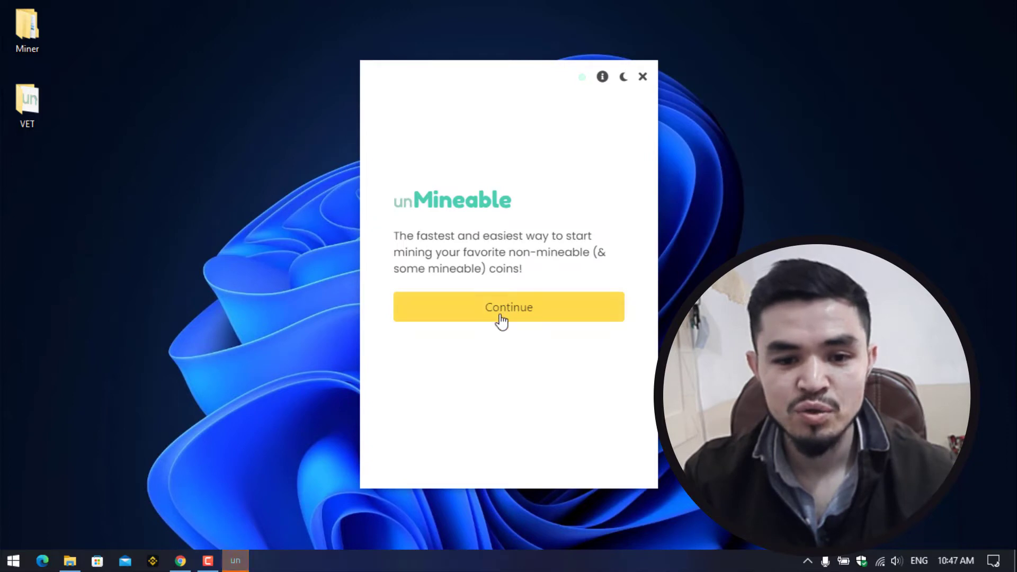
Step: Choose CPU mining and VeChain VET, clear the invalid address, and switch to Chrome
{"action": "left_click", "coordinate": [508, 307]}
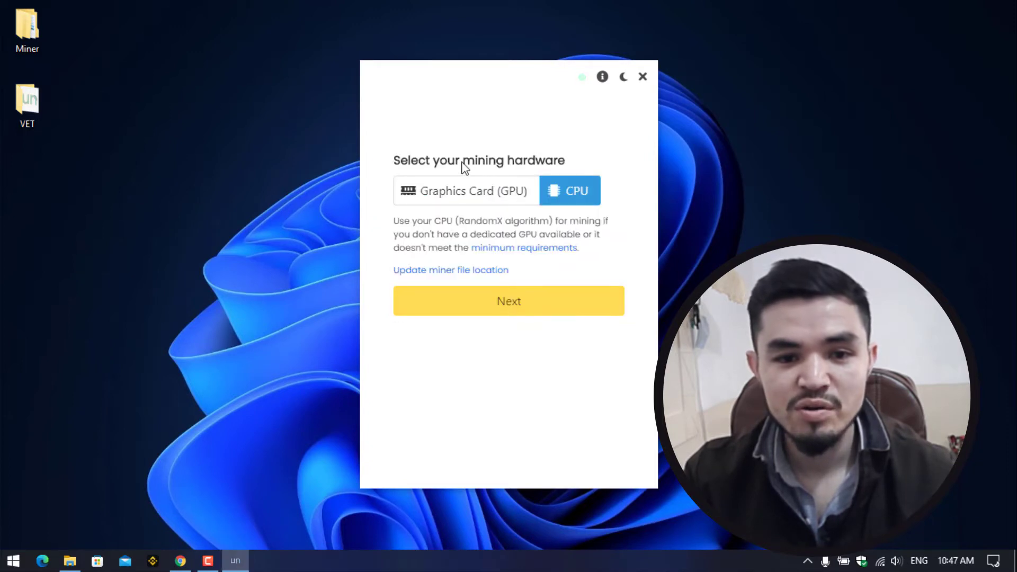
{"action": "mouse_move", "coordinate": [468, 197]}
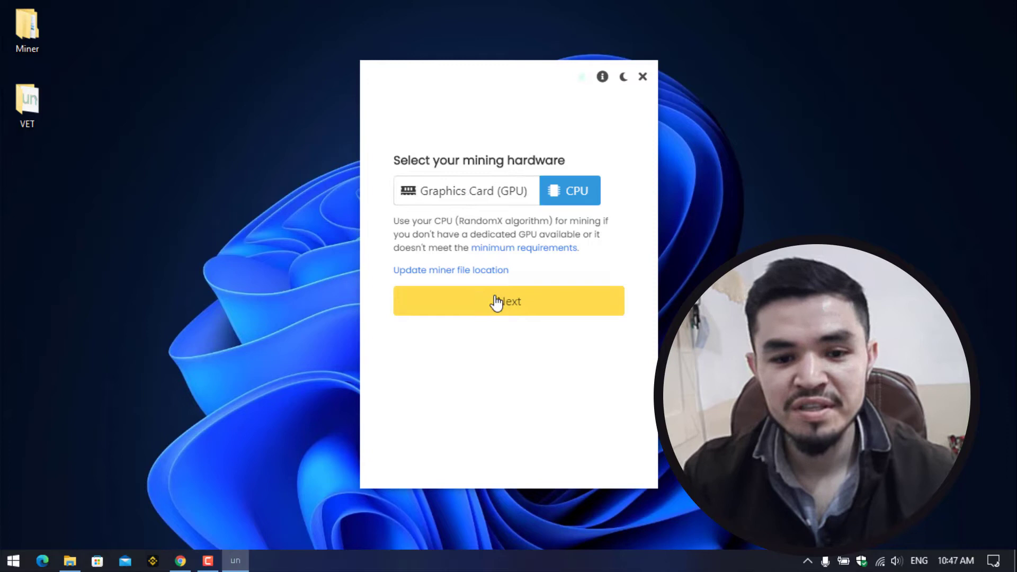
{"action": "left_click", "coordinate": [508, 300]}
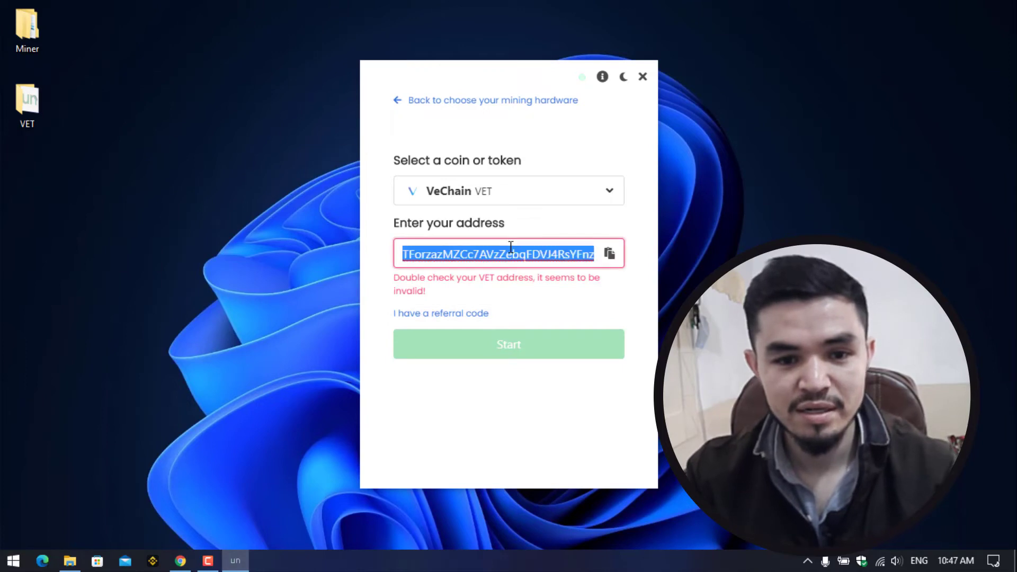
{"action": "key", "text": "Delete"}
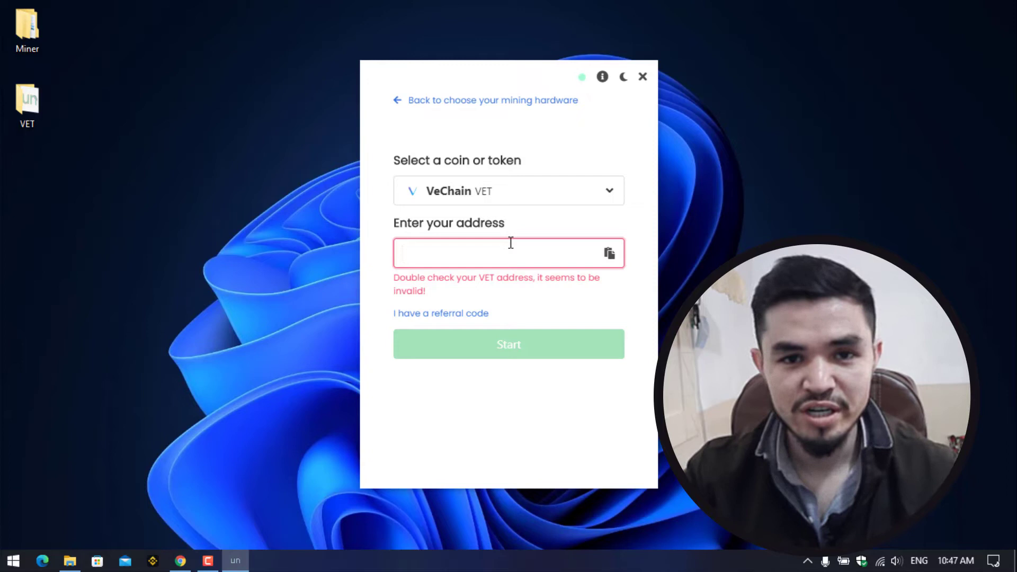
{"action": "left_click", "coordinate": [508, 252]}
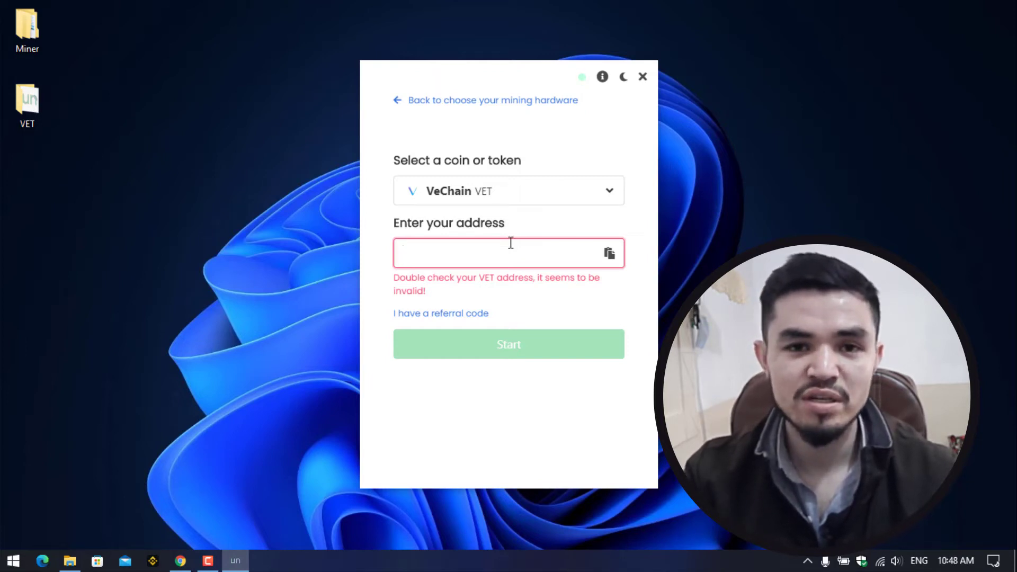
{"action": "left_click", "coordinate": [500, 253]}
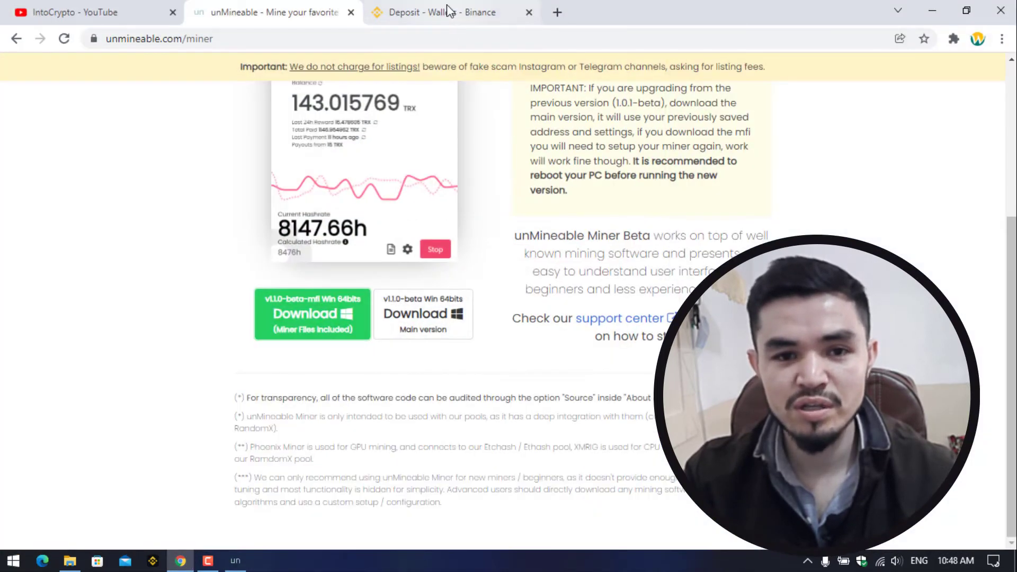
Step: Copy the VET deposit address from the Binance Deposit page for the miner
{"action": "left_click", "coordinate": [441, 13]}
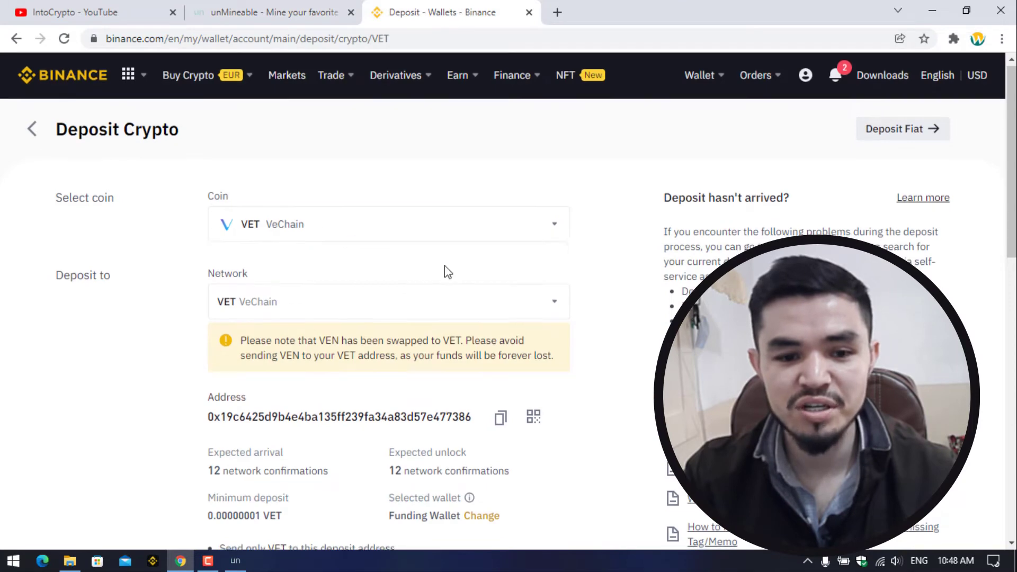
{"action": "left_click", "coordinate": [500, 417]}
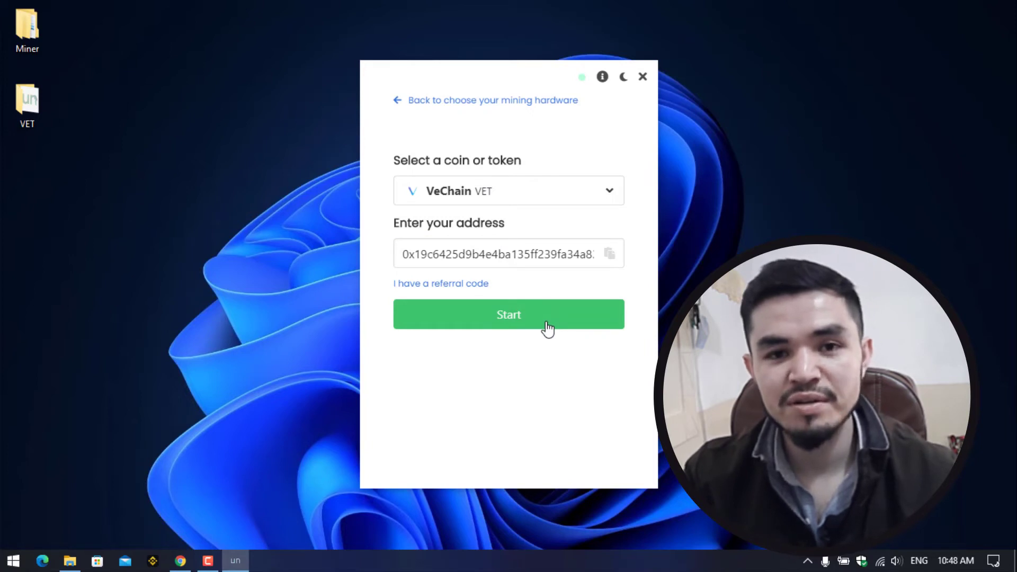
Step: Start mining VeChain to the Binance address and bring up the mining settings
{"action": "left_click", "coordinate": [509, 313]}
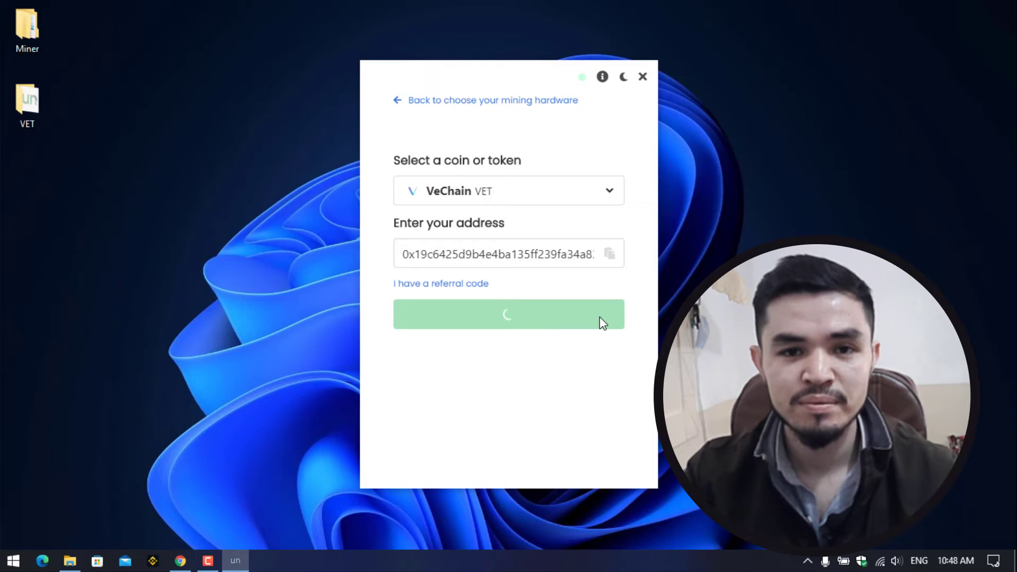
{"action": "left_click", "coordinate": [509, 314]}
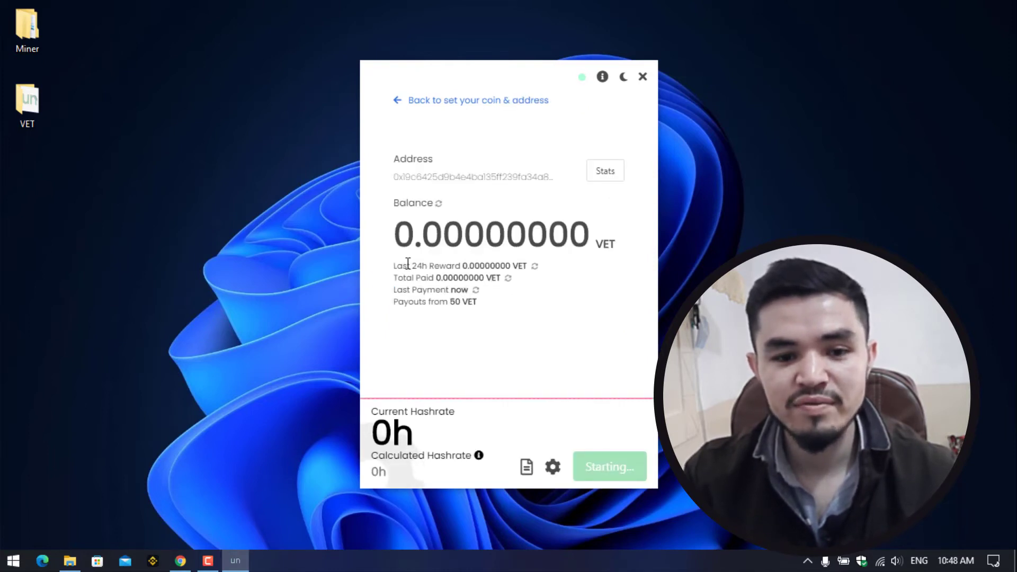
{"action": "left_click", "coordinate": [610, 467]}
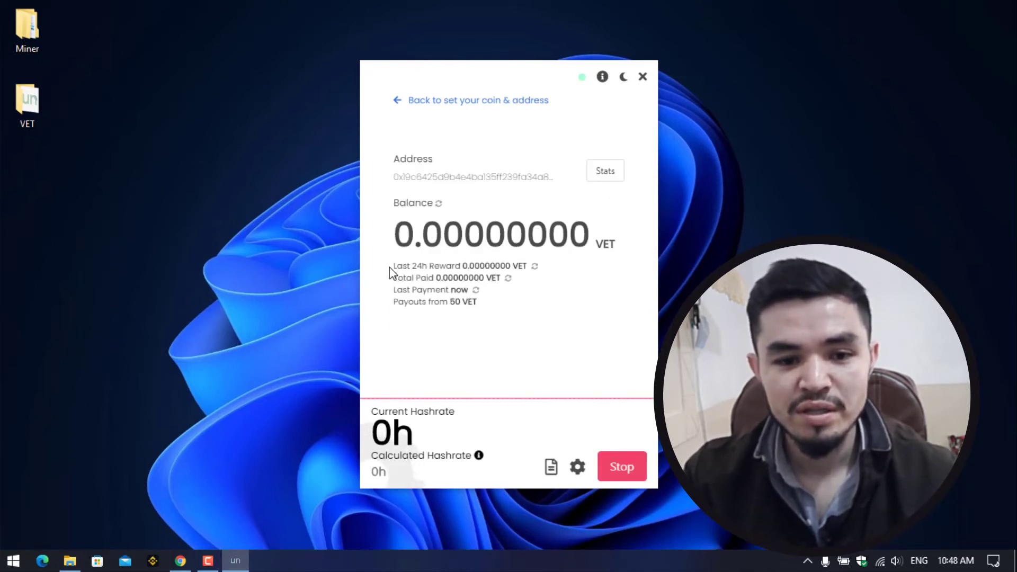
{"action": "mouse_move", "coordinate": [423, 282]}
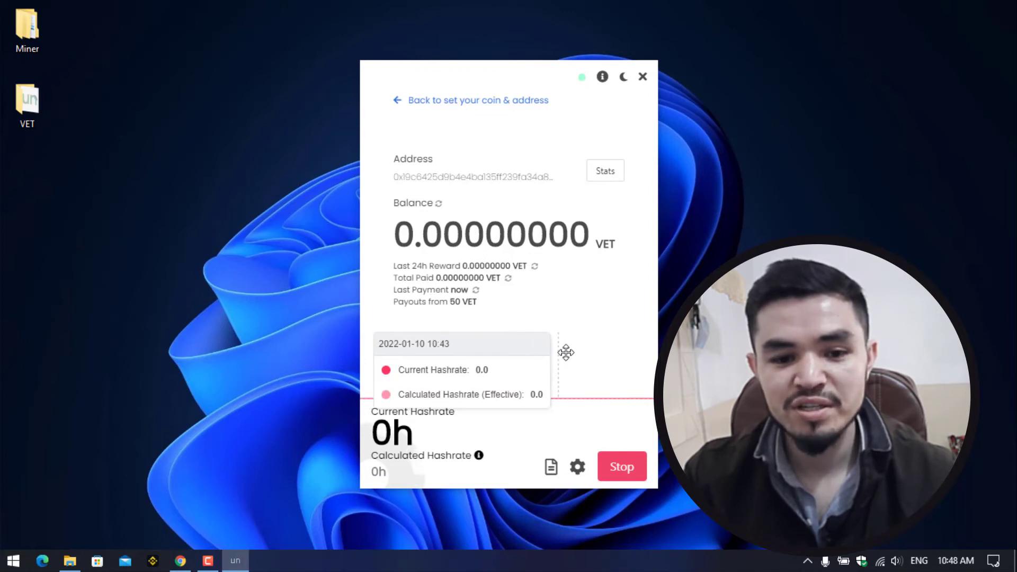
{"action": "left_click", "coordinate": [577, 466]}
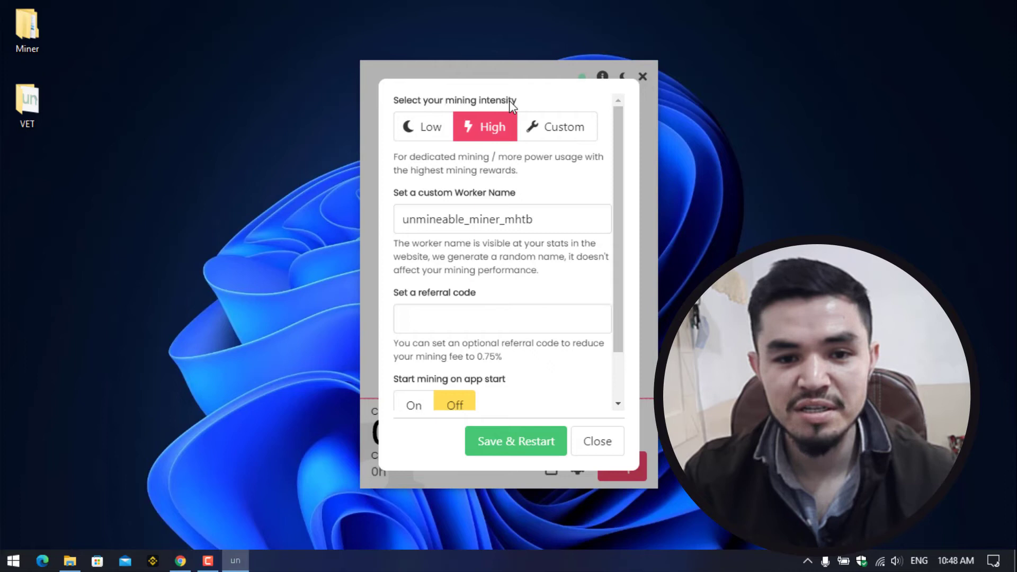
{"action": "mouse_move", "coordinate": [546, 133]}
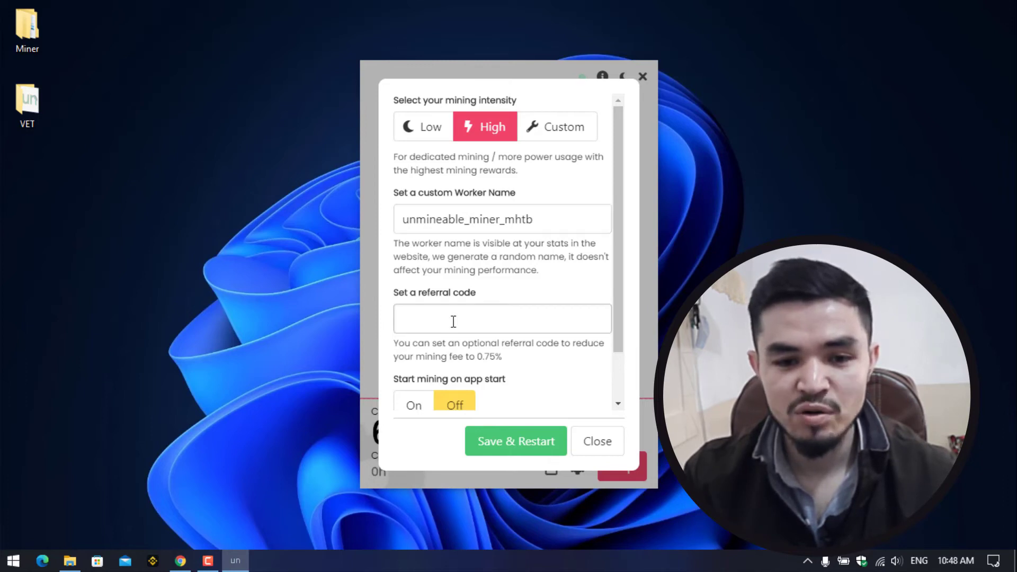
Step: Review the settings, keep High intensity, and close without changes
{"action": "scroll", "scroll_direction": "down", "scroll_amount": 3}
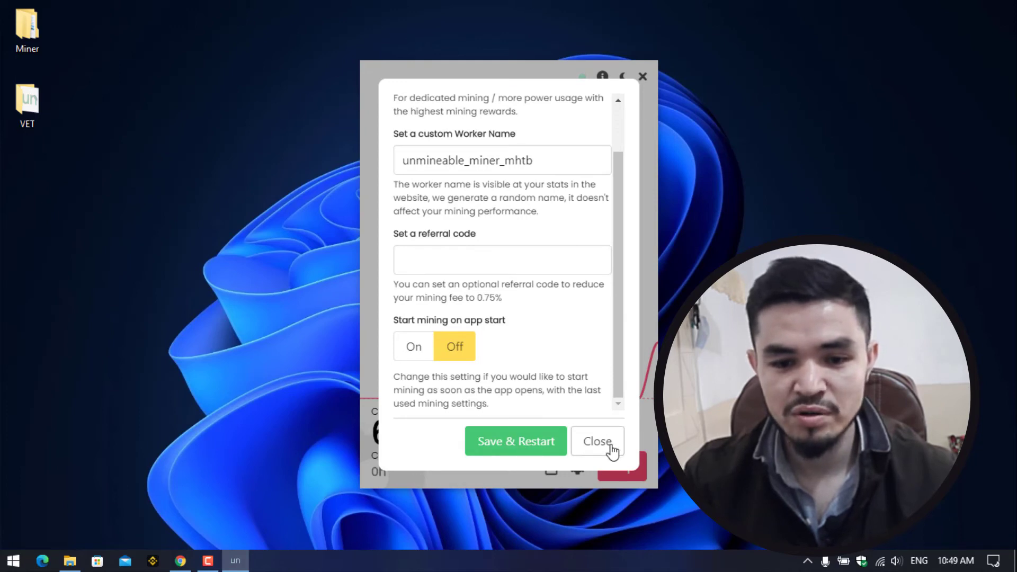
{"action": "left_click", "coordinate": [597, 441]}
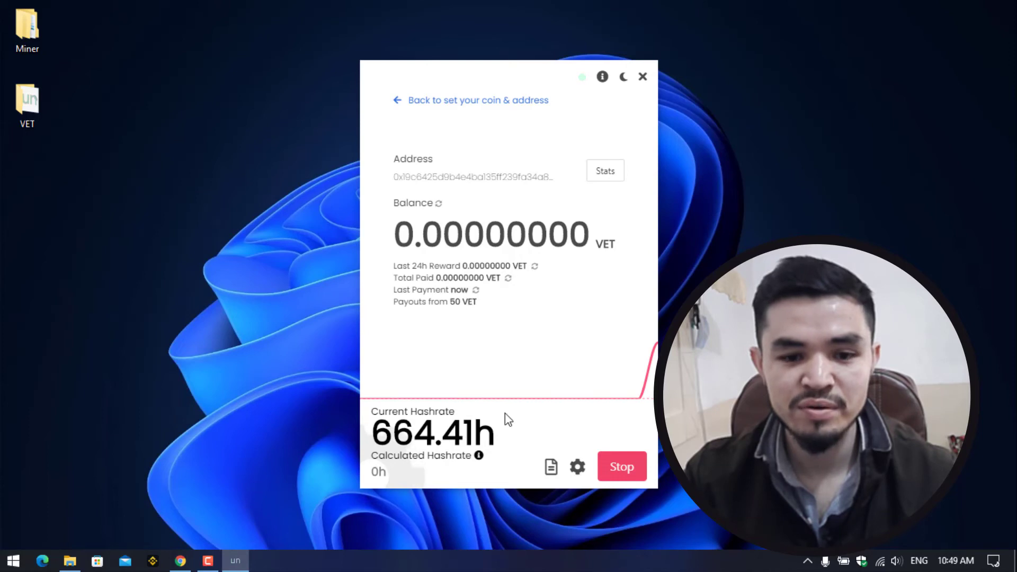
{"action": "mouse_move", "coordinate": [601, 207]}
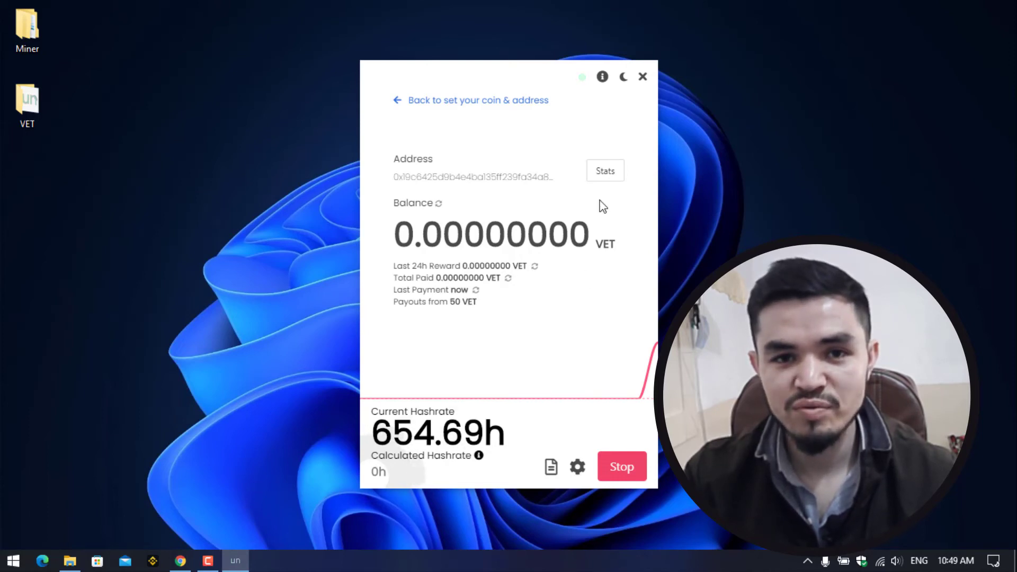
Step: Open the unMineable VET pool stats page for the Binance address in Chrome
{"action": "left_click", "coordinate": [605, 170]}
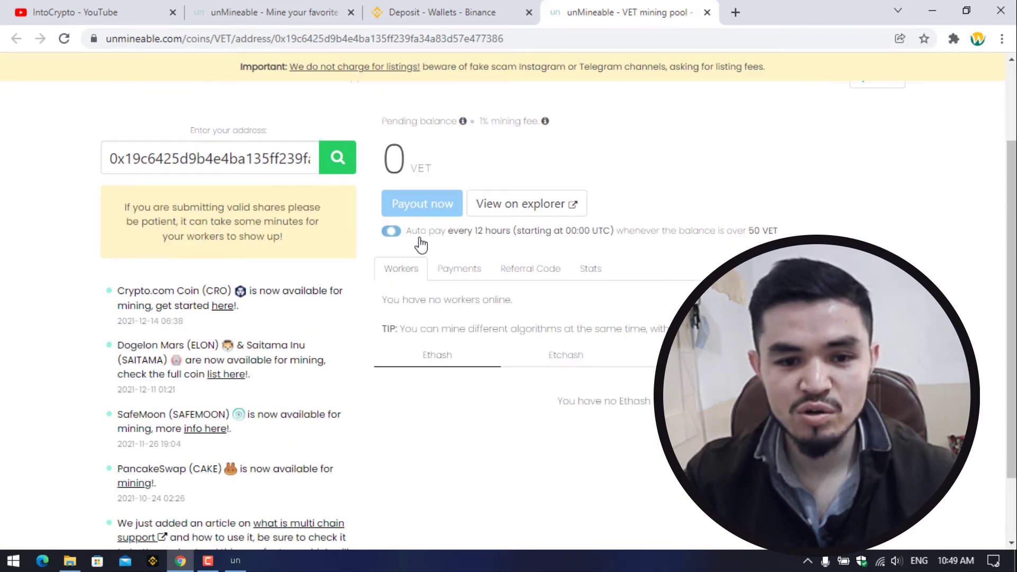
Step: Show the Referral Code section of the Binance VET address stats page
{"action": "left_click", "coordinate": [390, 231]}
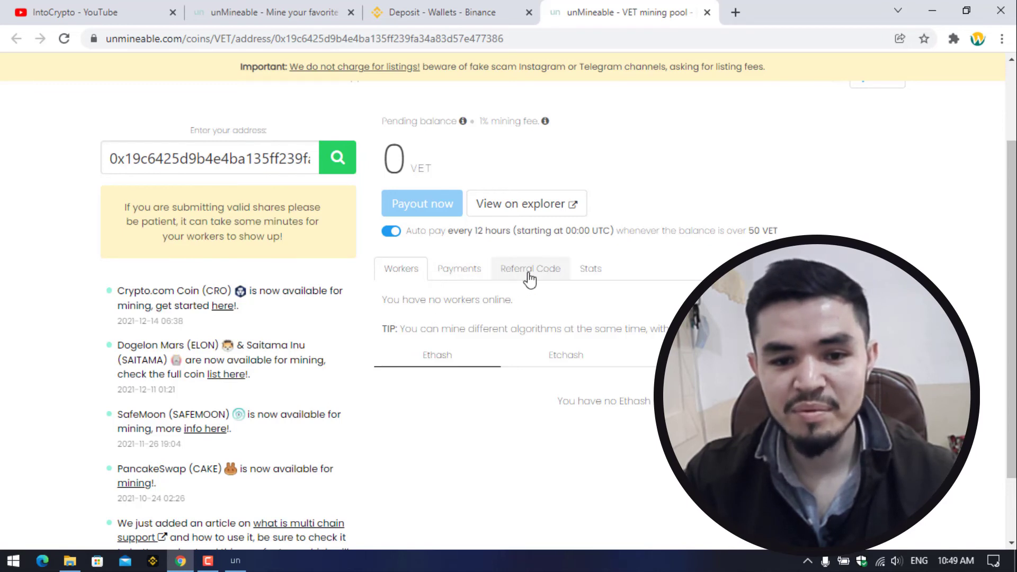
{"action": "left_click", "coordinate": [531, 269]}
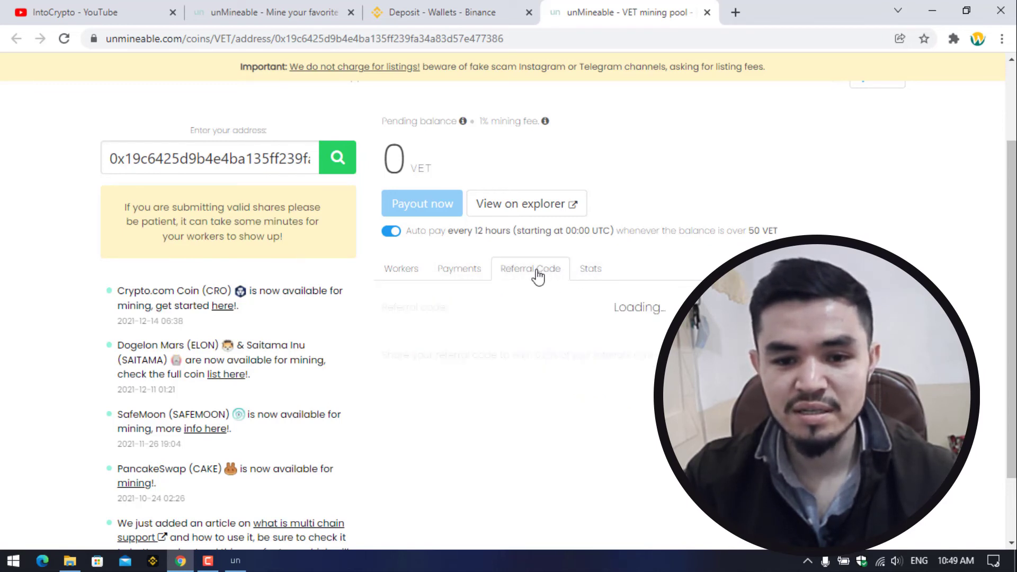